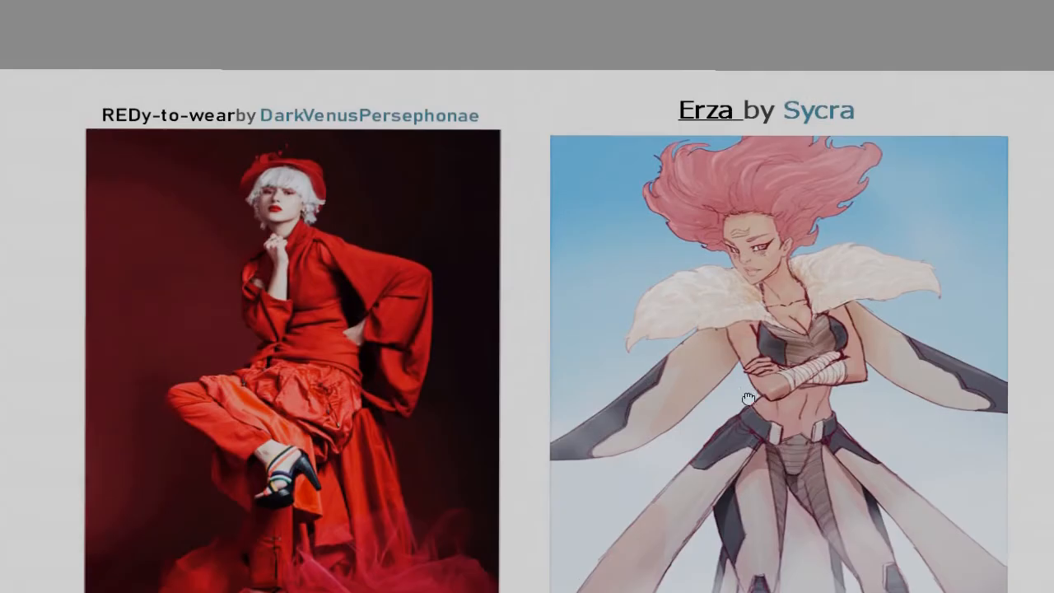
pyautogui.scroll(3)
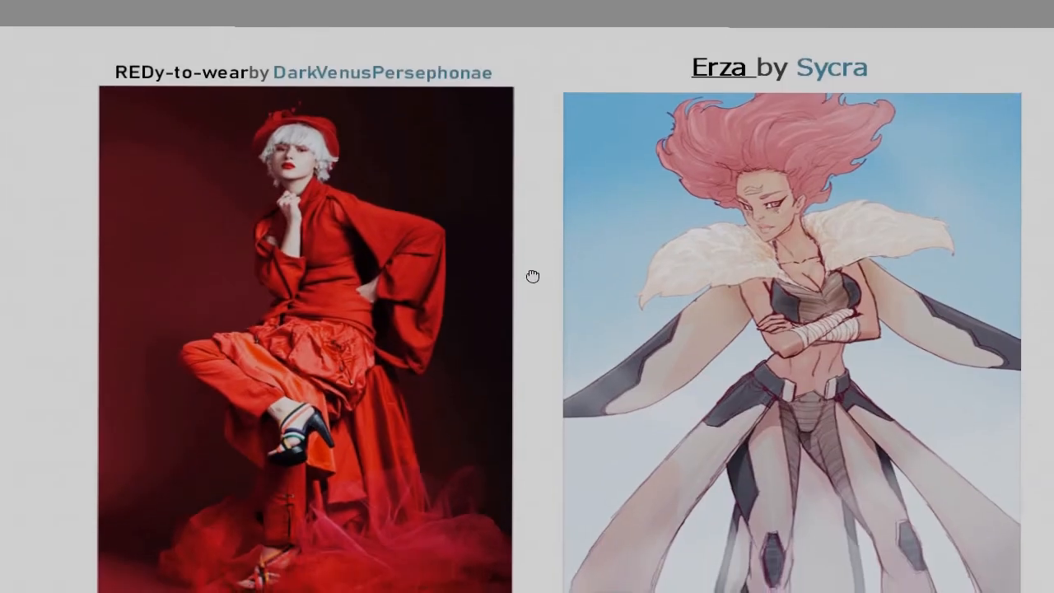